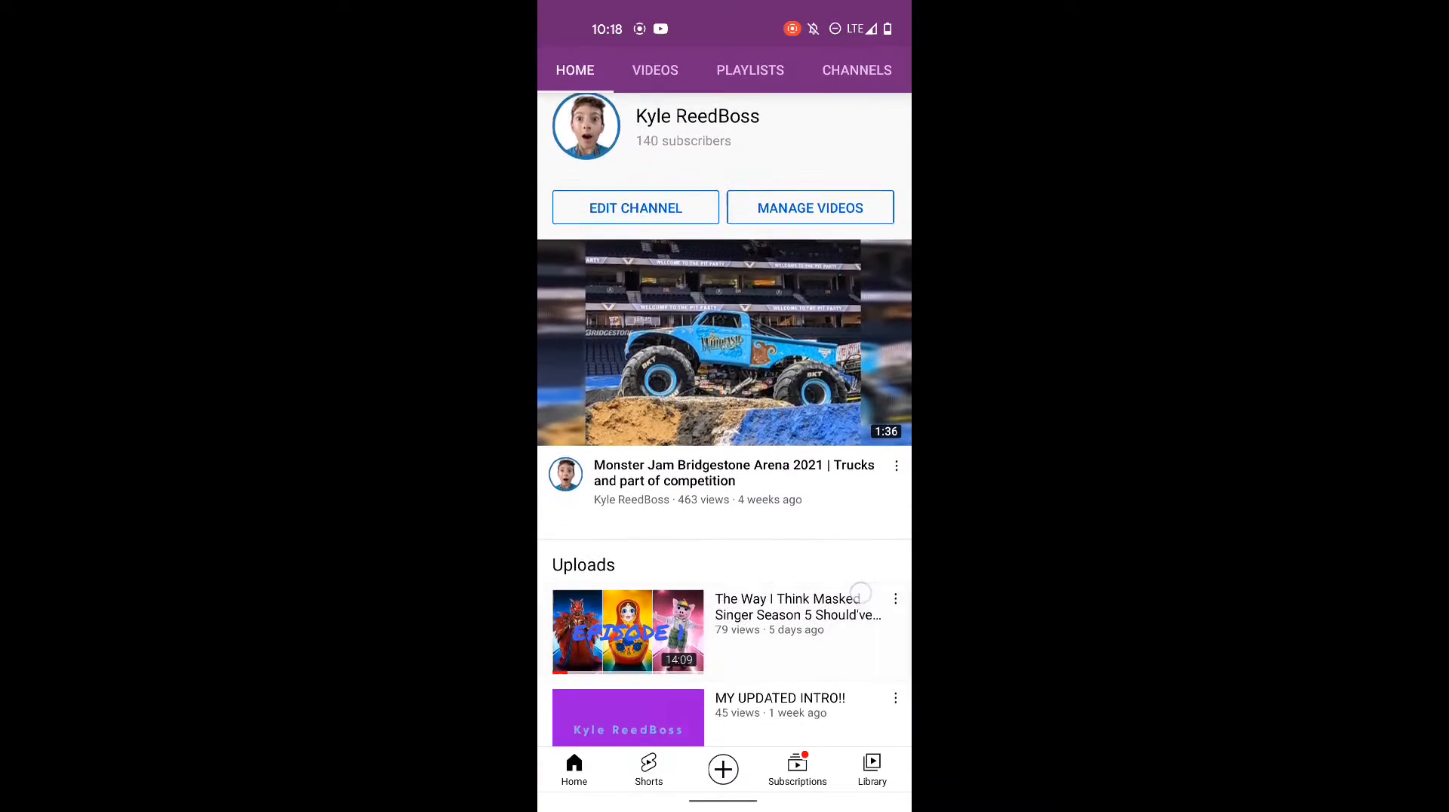
Scroll the Home tab past Uploads, suggested channels and Shorts down to Popular uploads.
{"action": "scroll", "scroll_direction": "down", "scroll_amount": 3}
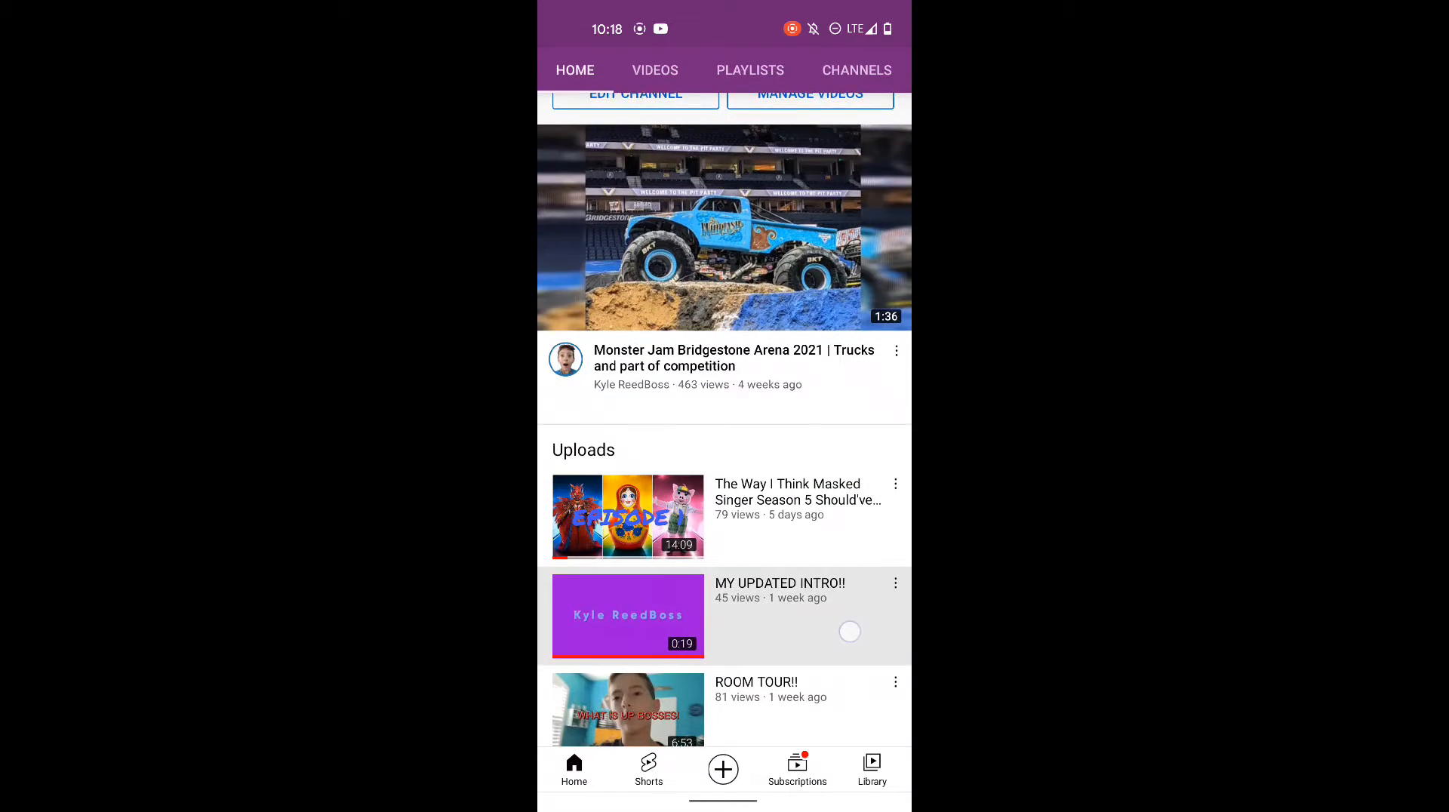
{"action": "scroll", "scroll_direction": "down", "scroll_amount": 3}
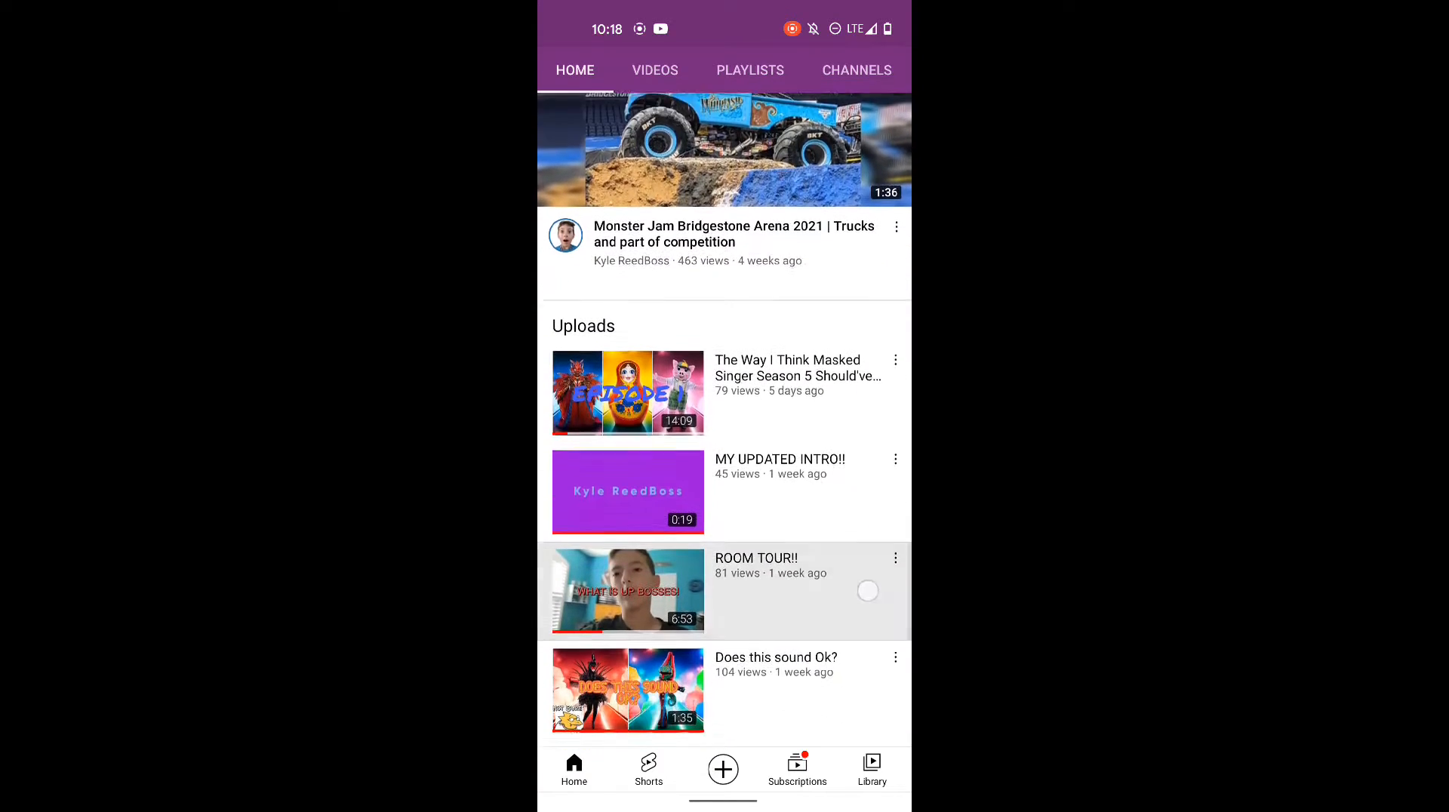
{"action": "scroll", "scroll_direction": "down", "scroll_amount": 3}
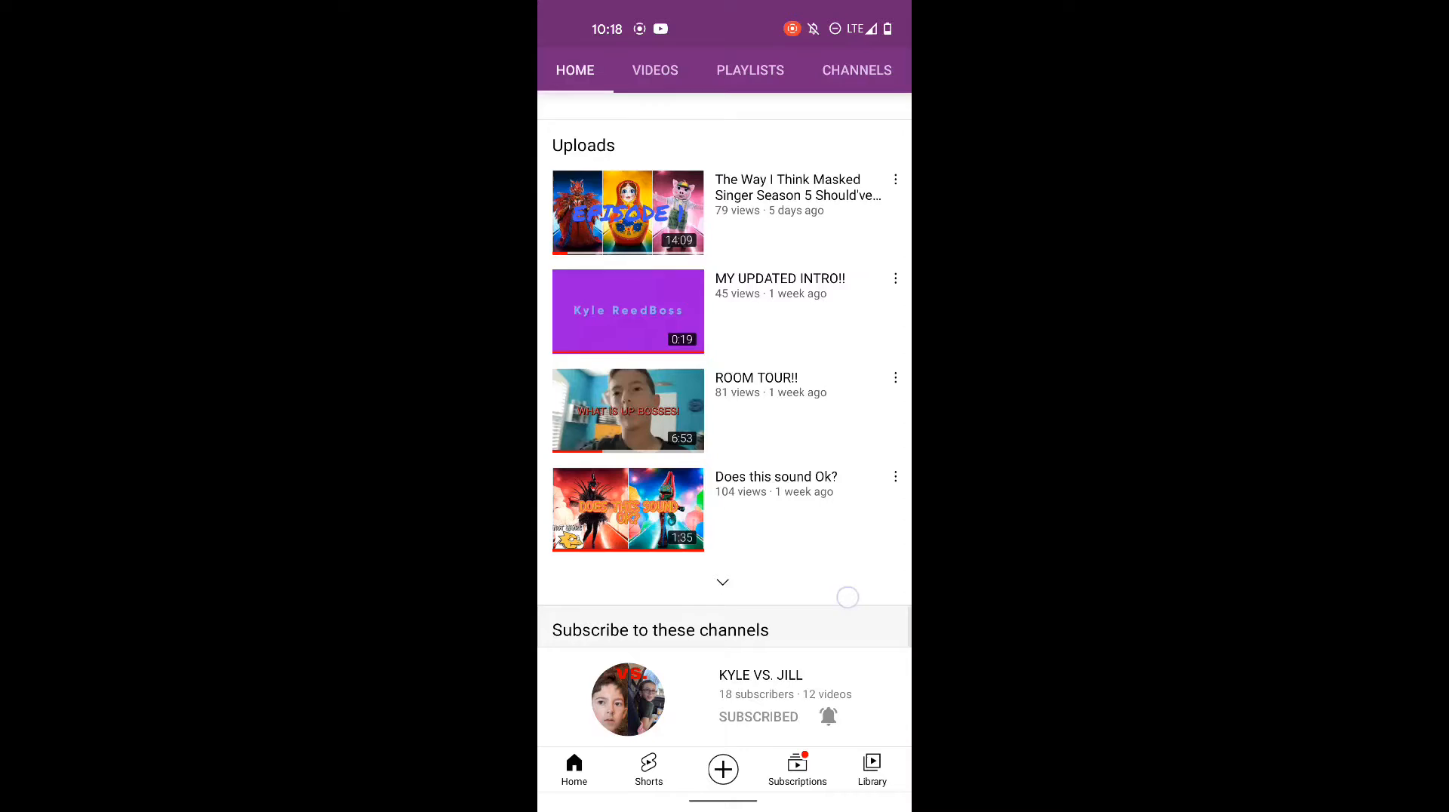
{"action": "scroll", "scroll_direction": "down", "scroll_amount": 3}
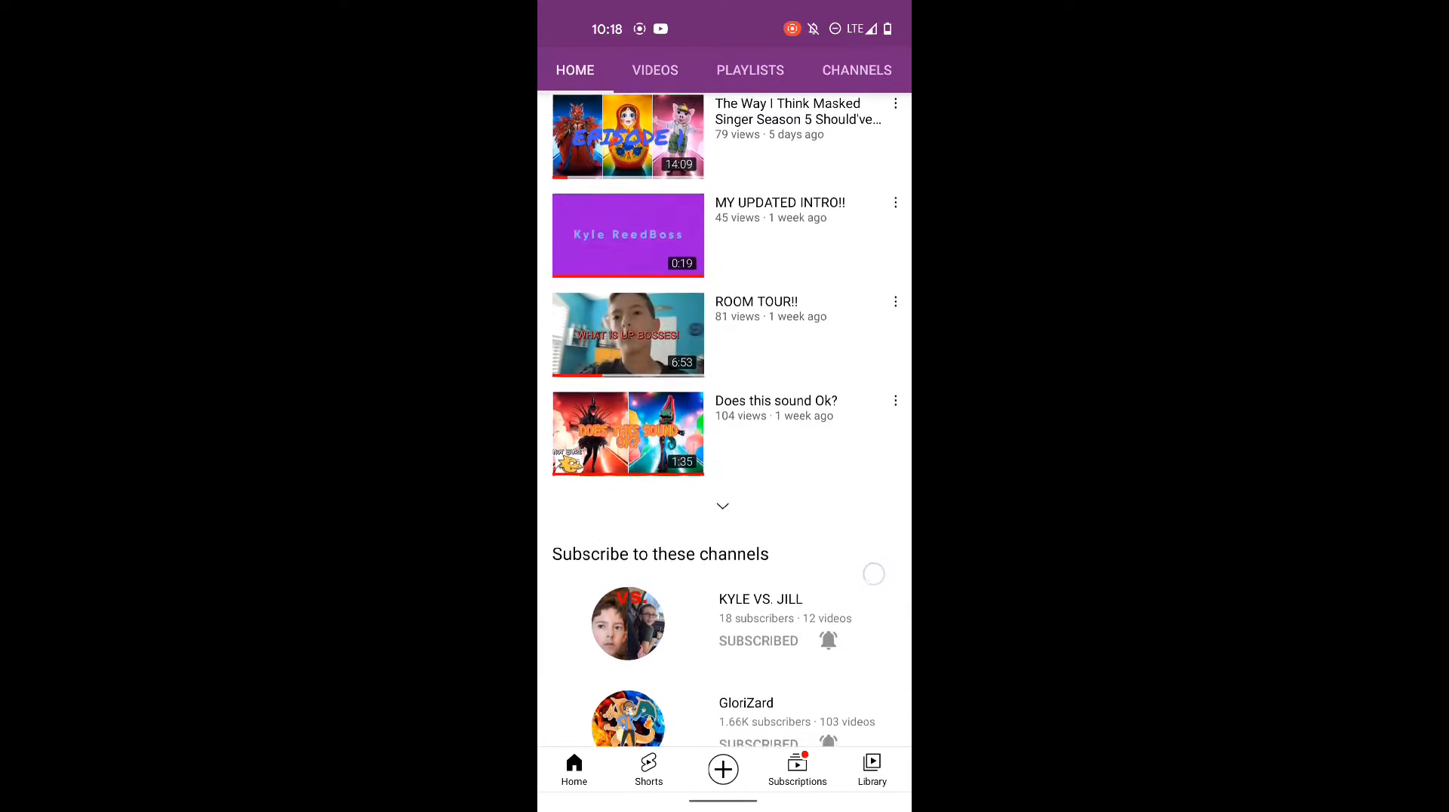
{"action": "scroll", "scroll_direction": "down", "scroll_amount": 3}
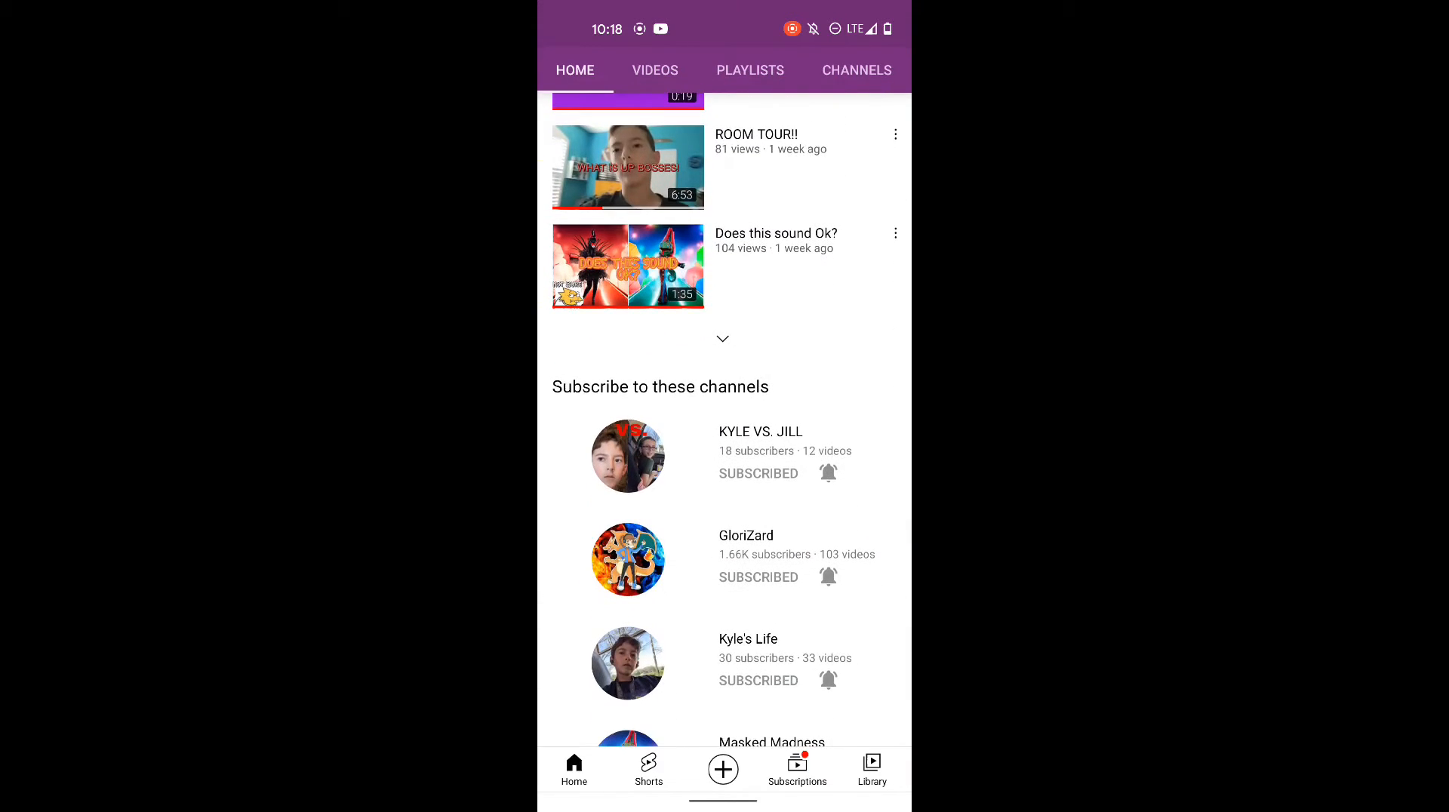
{"action": "scroll", "scroll_direction": "down", "scroll_amount": 3}
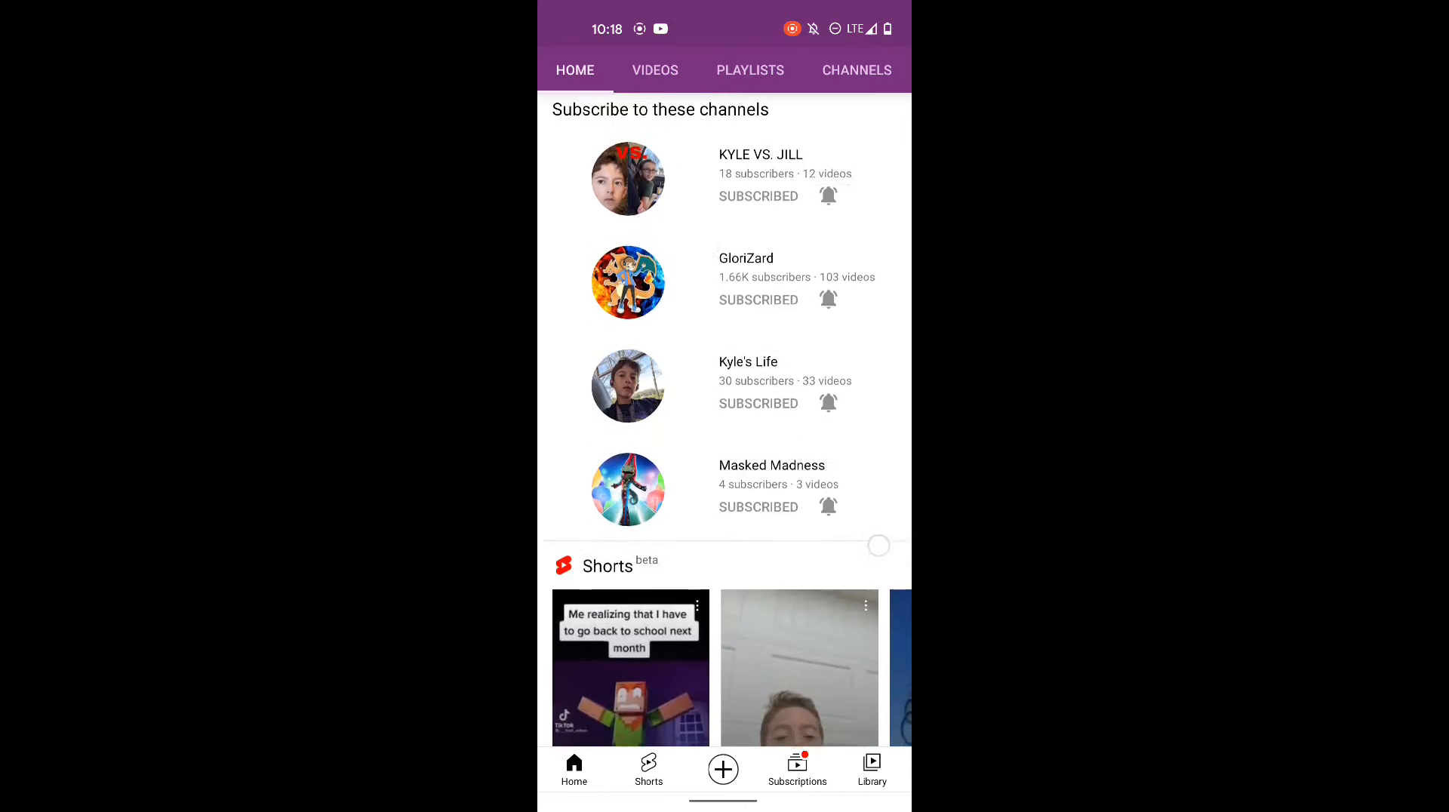
{"action": "scroll", "scroll_direction": "down", "scroll_amount": 3}
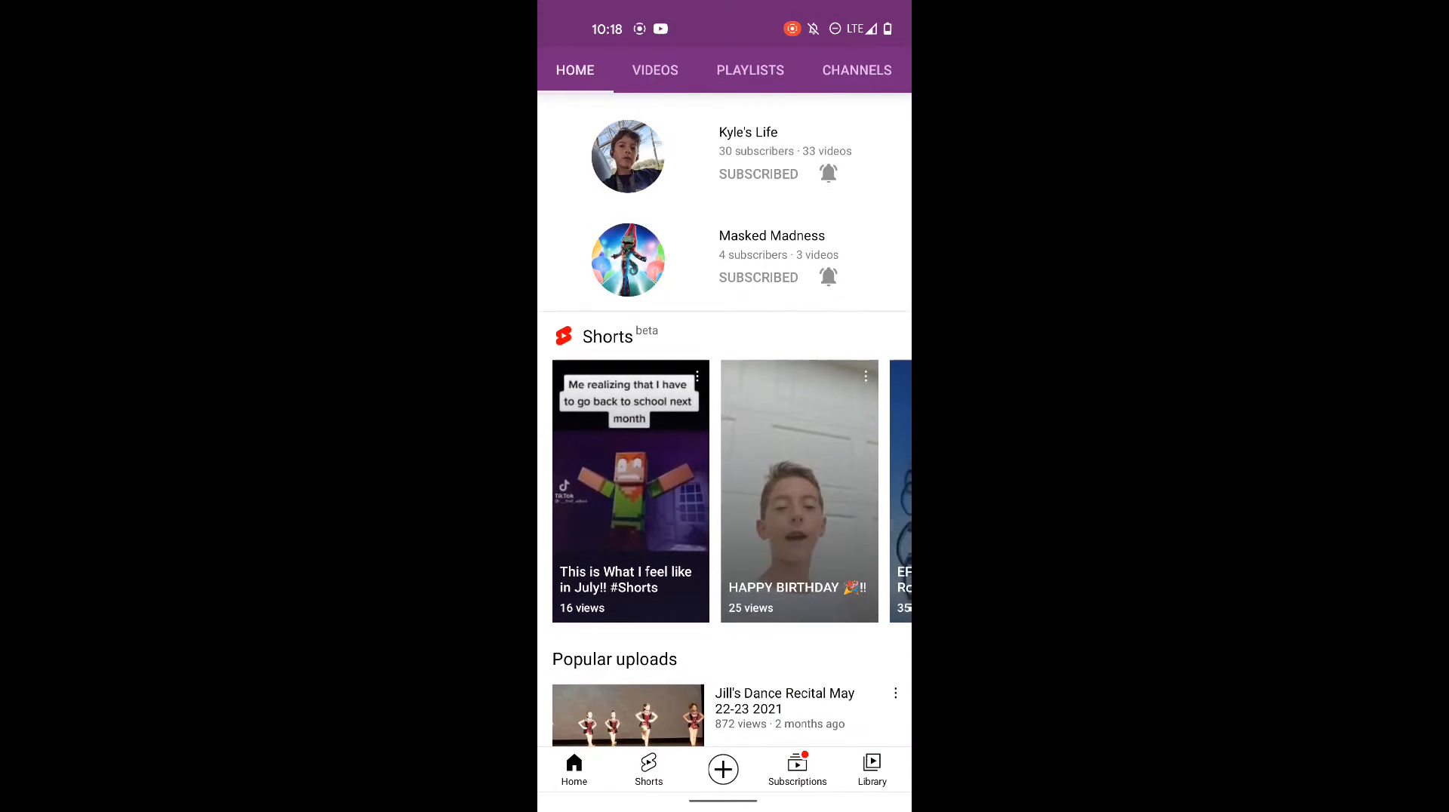
{"action": "scroll", "scroll_direction": "down", "scroll_amount": 3}
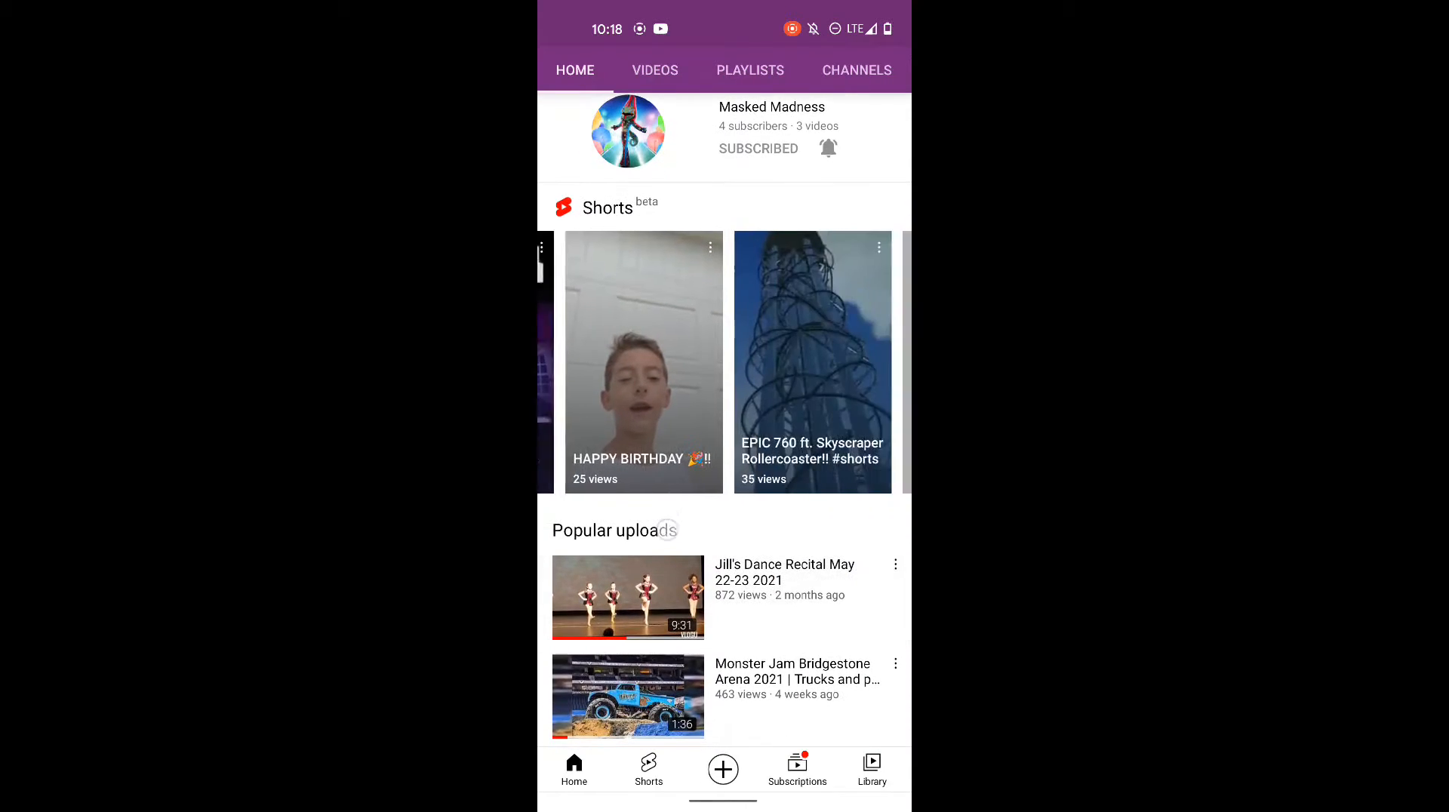
{"action": "scroll", "scroll_direction": "left", "scroll_amount": 3}
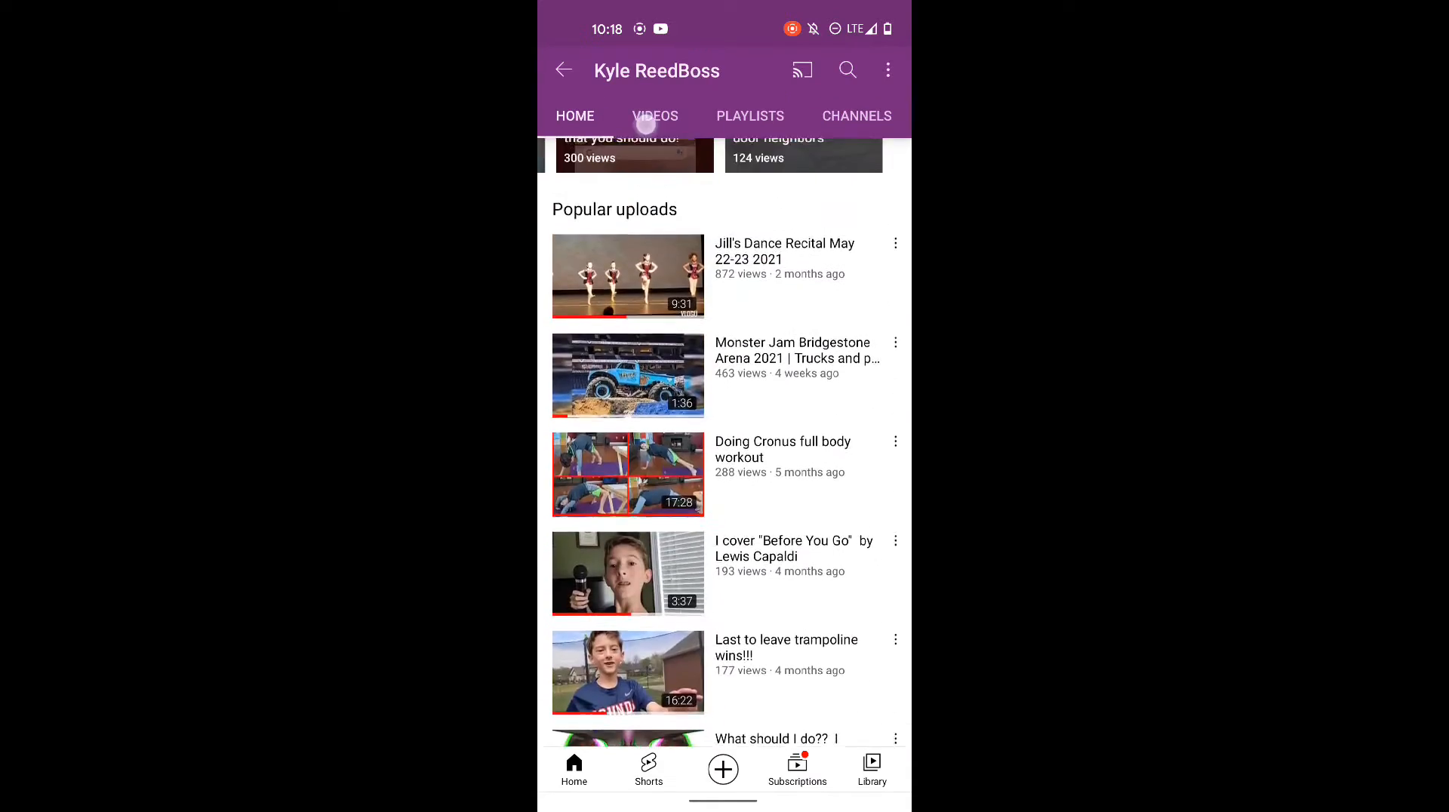
Show the channel's Videos list and scroll to uploads from two to three months ago.
{"action": "left_click", "coordinate": [656, 116]}
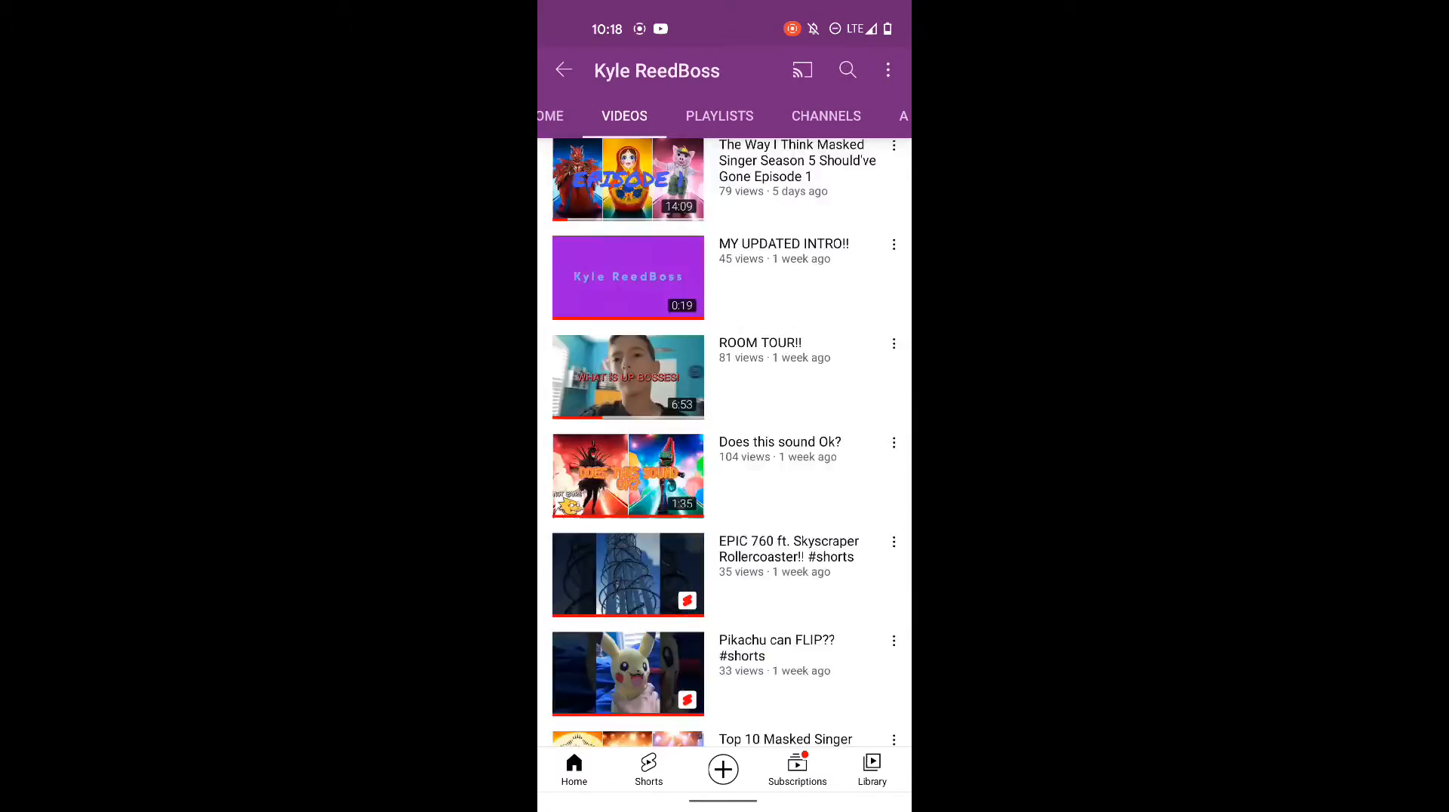
{"action": "scroll", "scroll_direction": "down", "scroll_amount": 3}
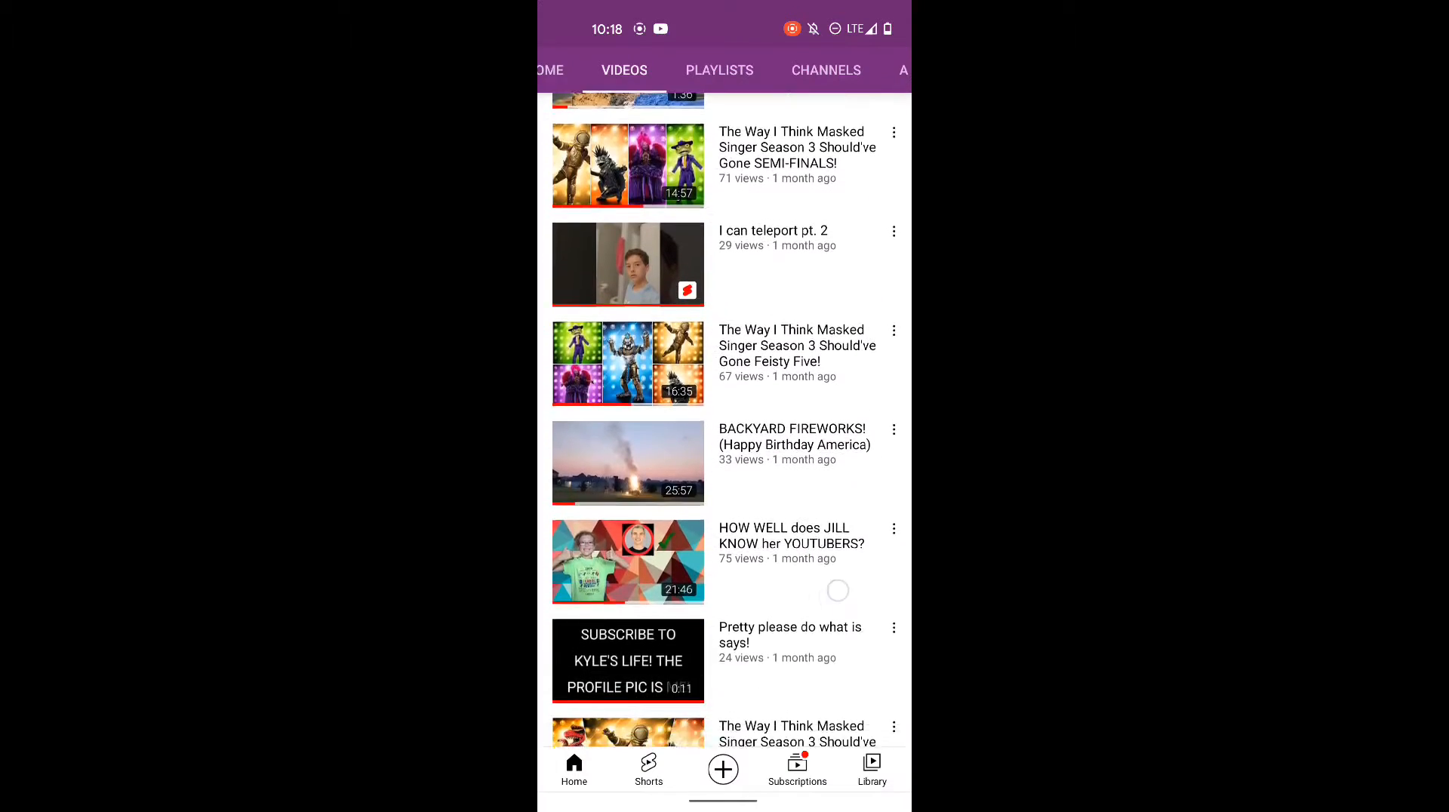
{"action": "scroll", "scroll_direction": "down", "scroll_amount": 3}
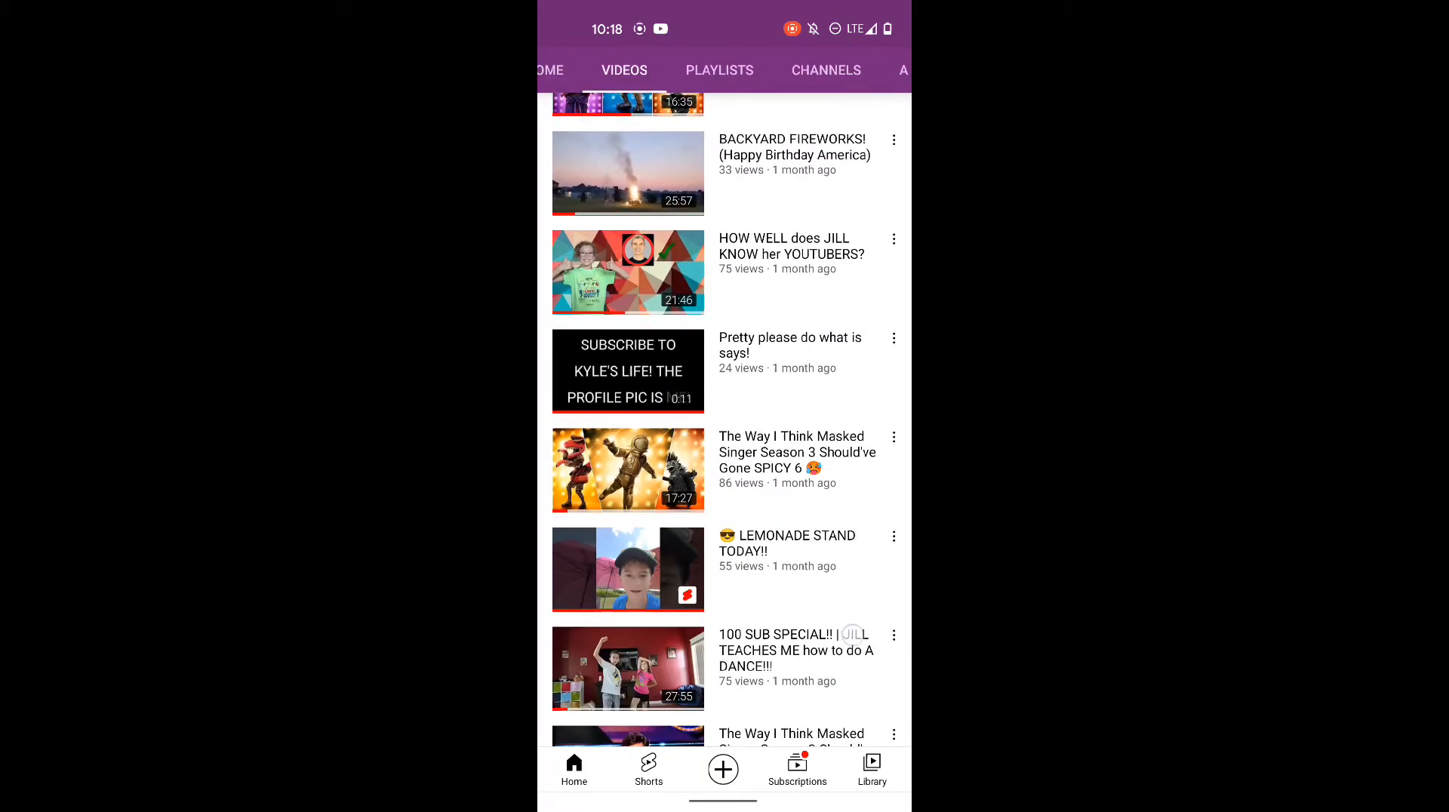
{"action": "scroll", "scroll_direction": "down", "scroll_amount": 3}
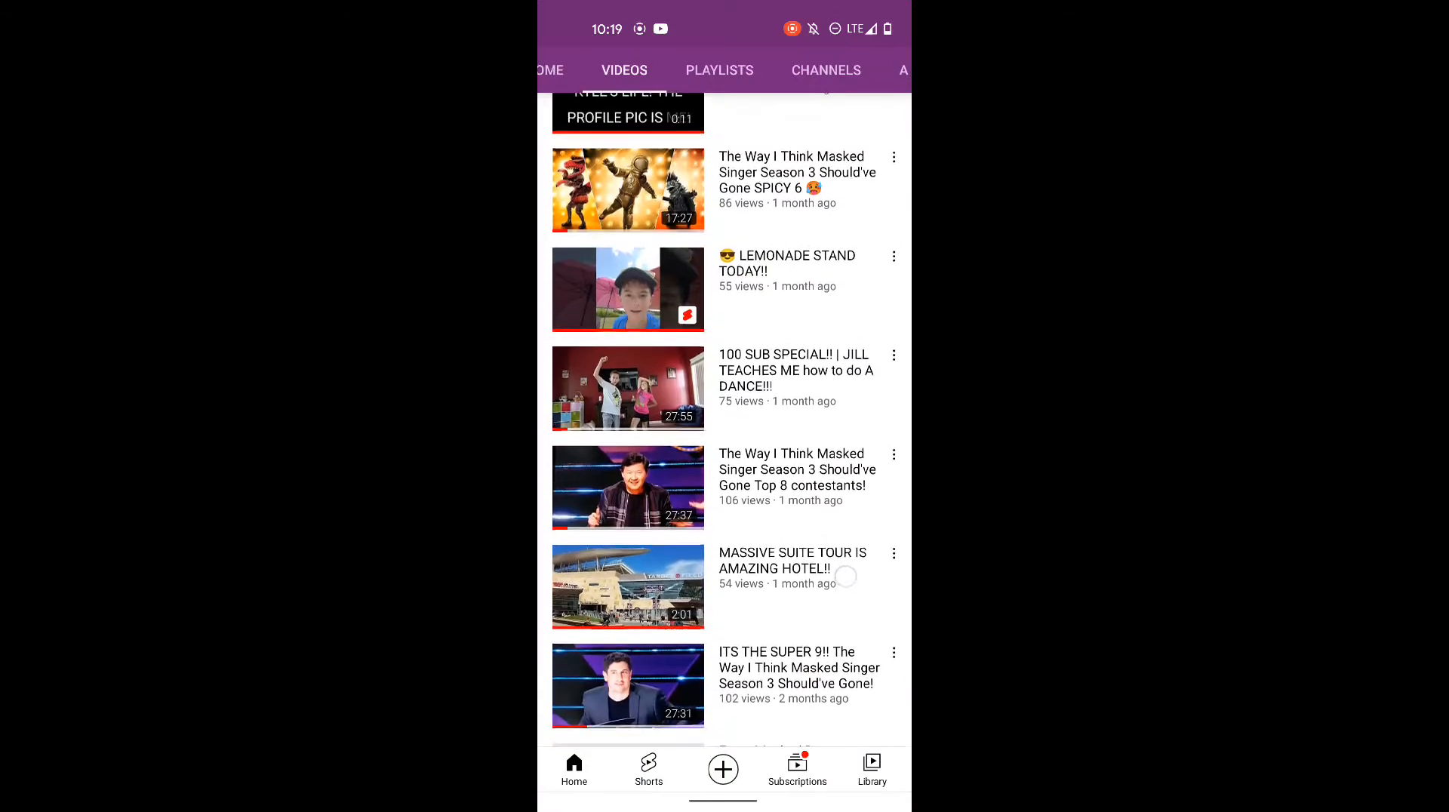
{"action": "scroll", "scroll_direction": "down", "scroll_amount": 3}
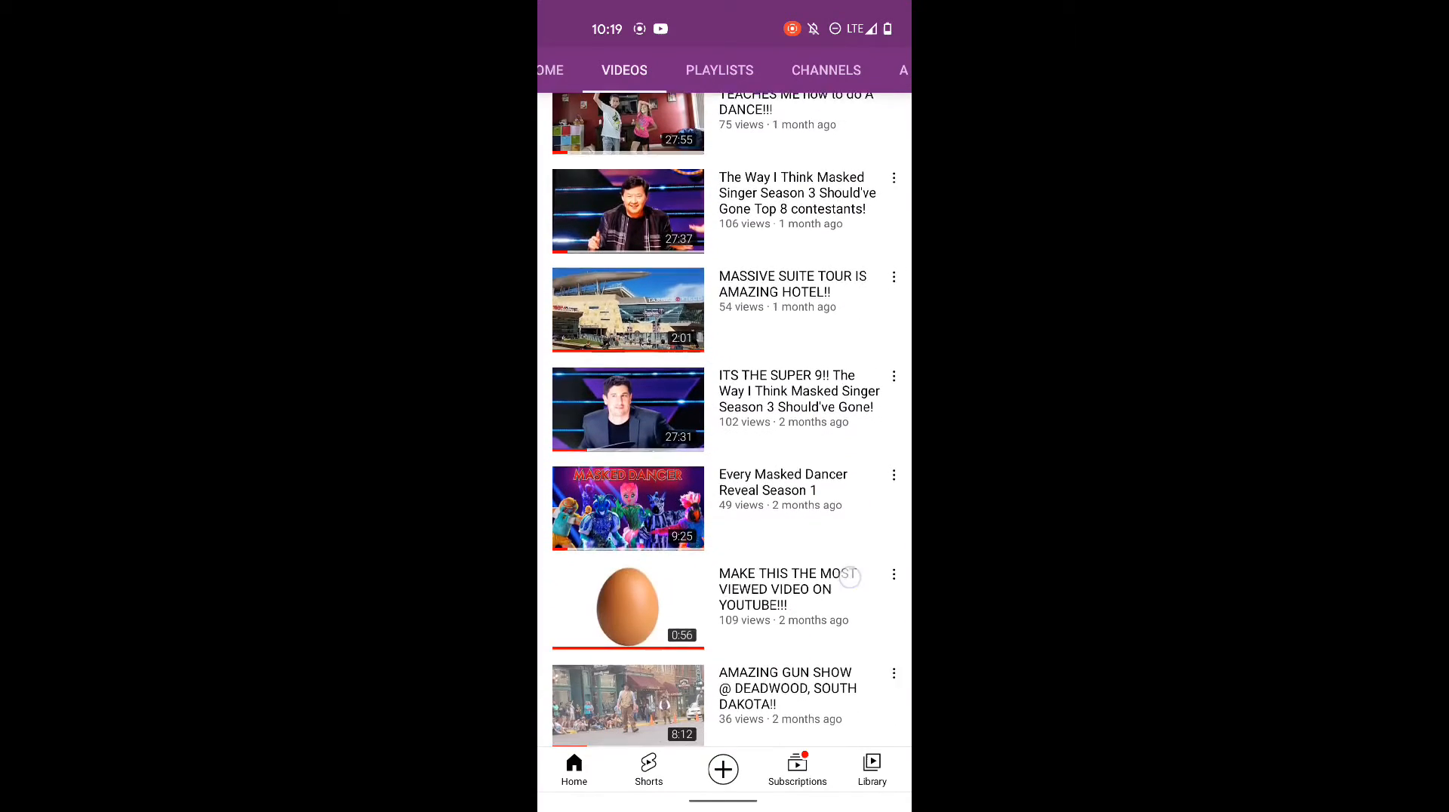
{"action": "scroll", "scroll_direction": "down", "scroll_amount": 3}
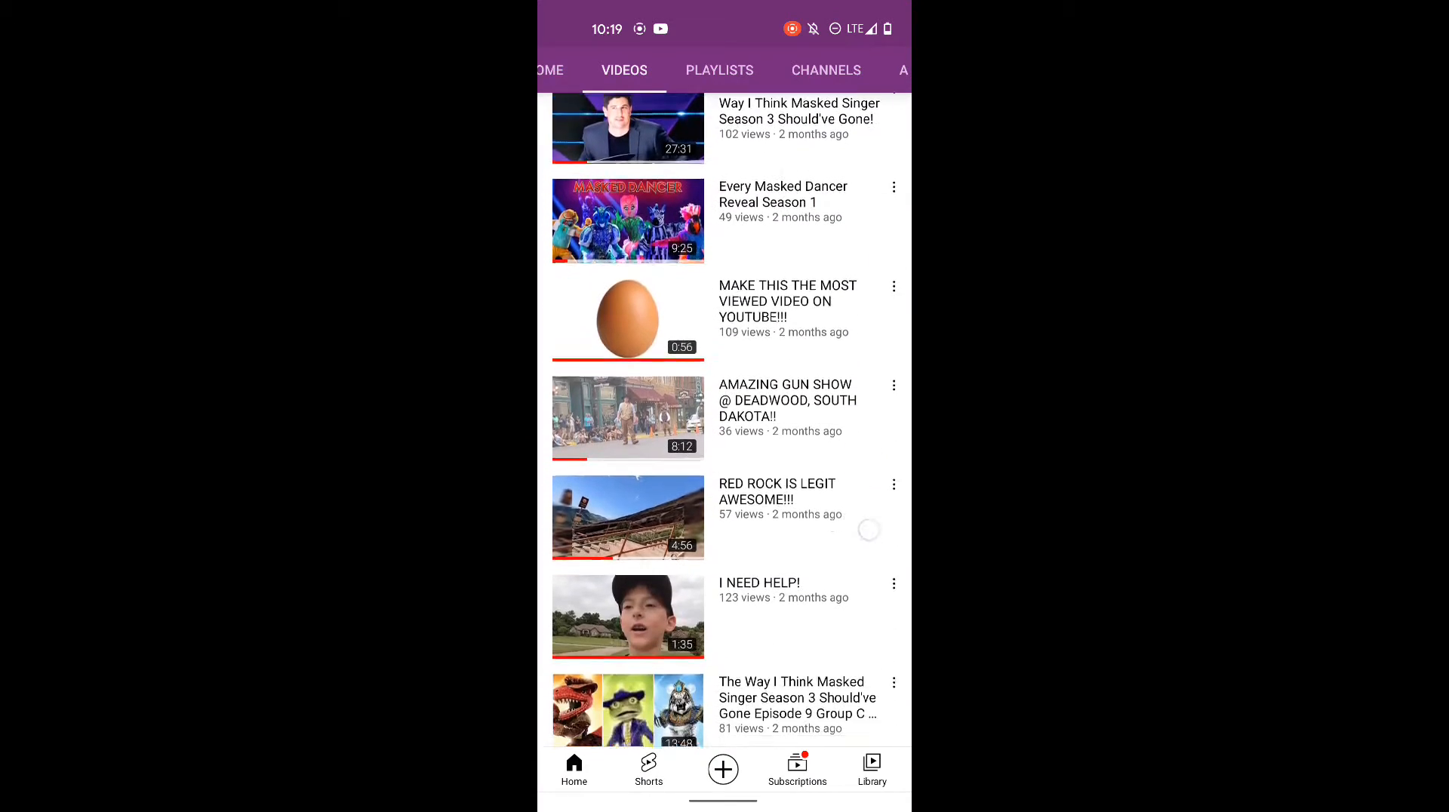
{"action": "scroll", "scroll_direction": "down", "scroll_amount": 3}
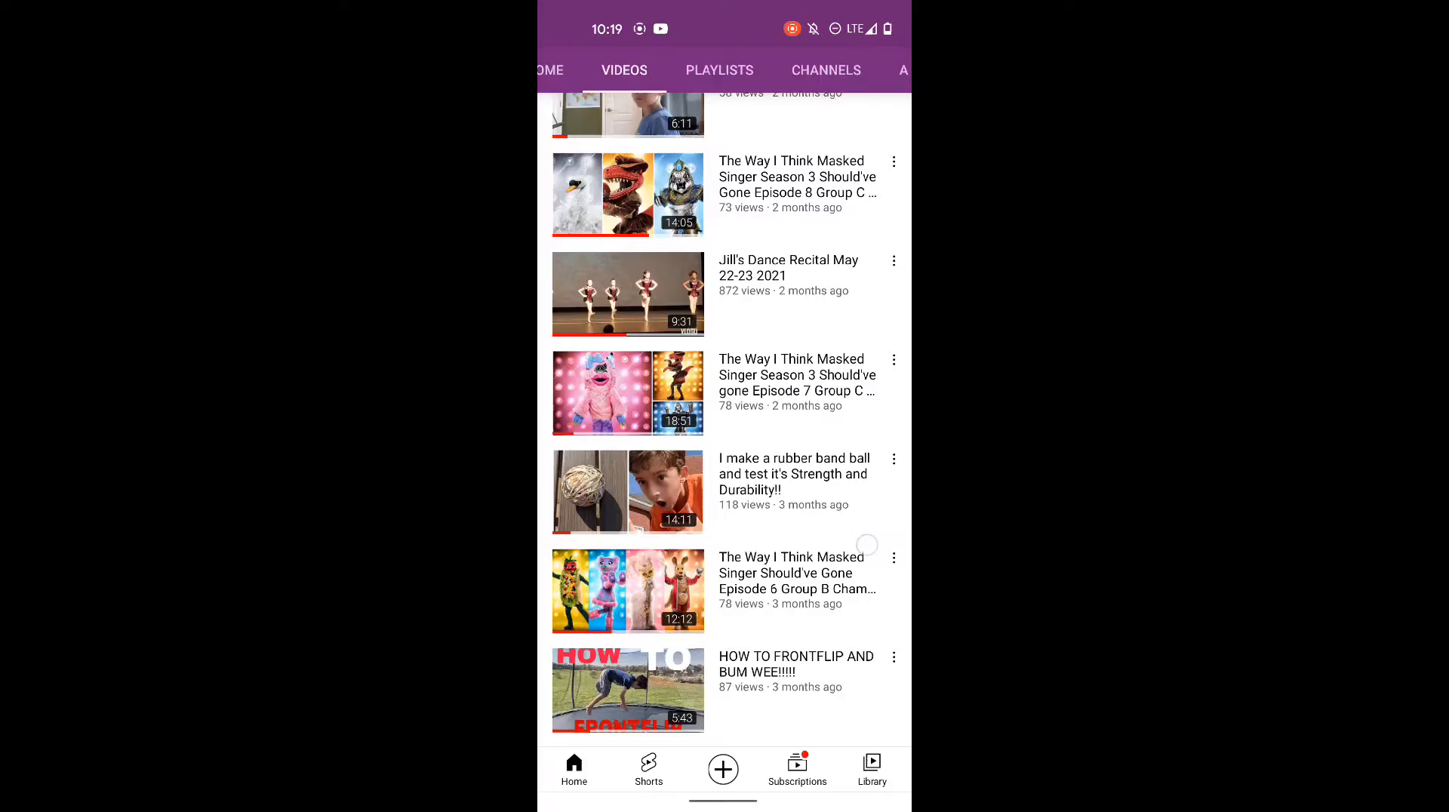
Scroll the Videos list further down to uploads from about eight months ago.
{"action": "scroll", "scroll_direction": "down", "scroll_amount": 3}
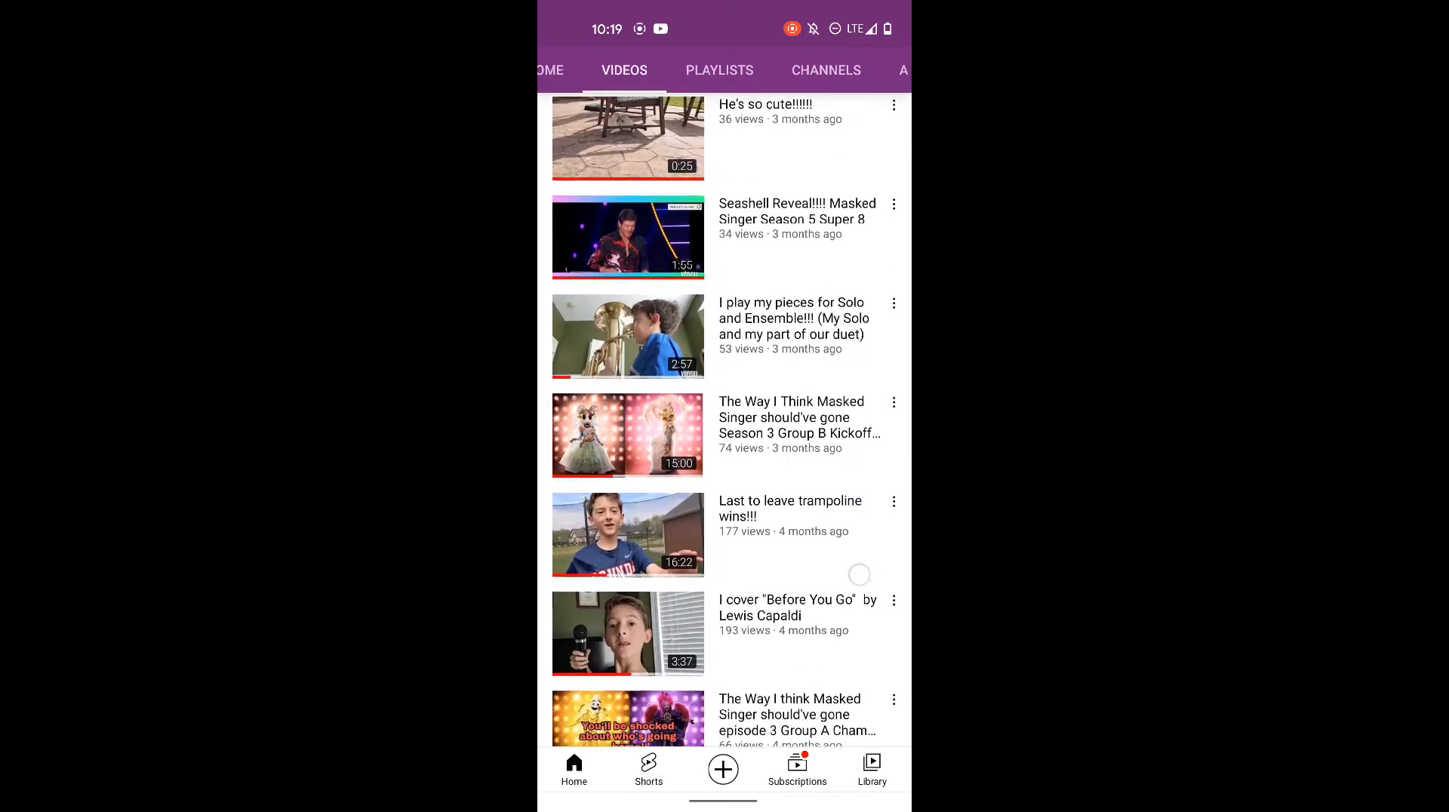
{"action": "scroll", "scroll_direction": "down", "scroll_amount": 3}
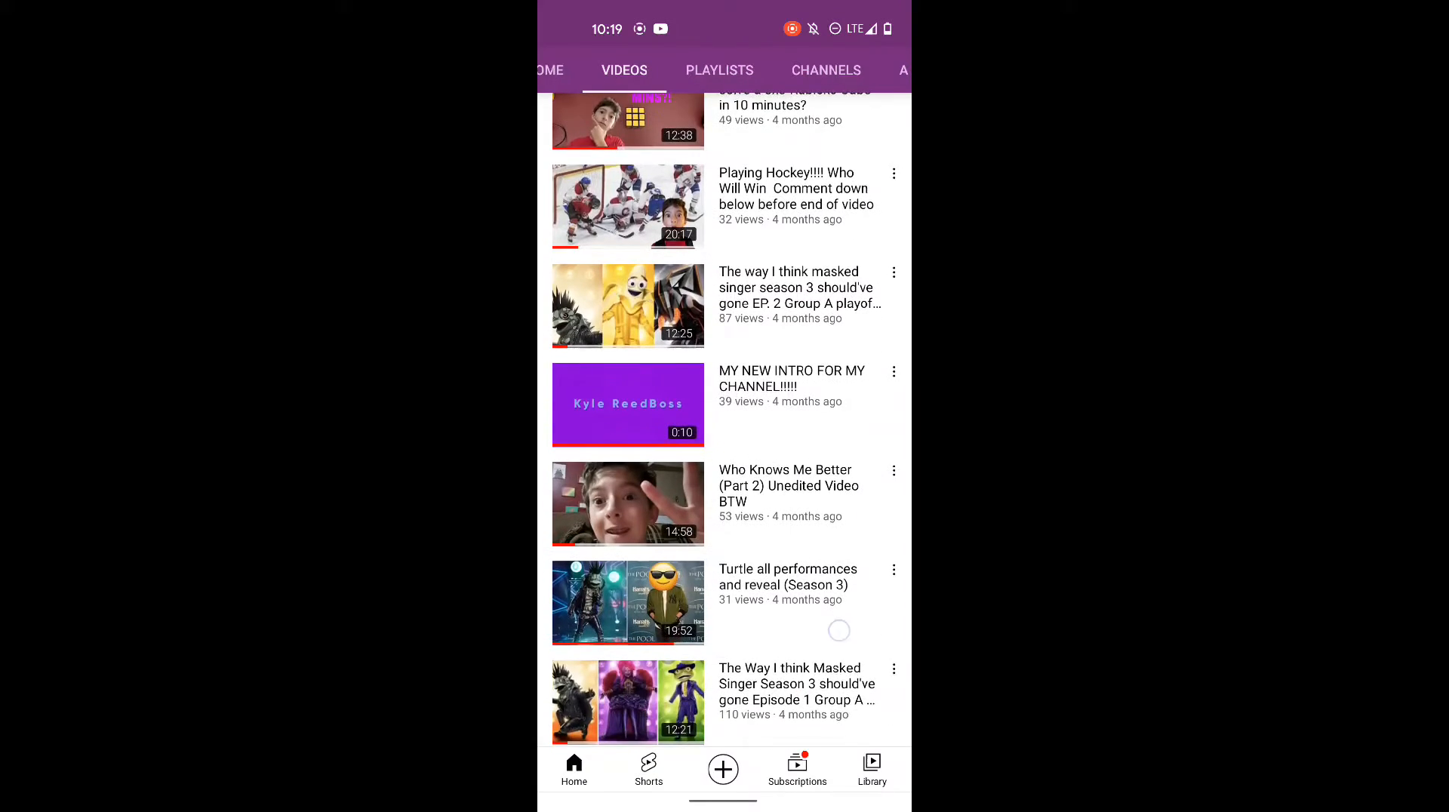
{"action": "scroll", "scroll_direction": "down", "scroll_amount": 3}
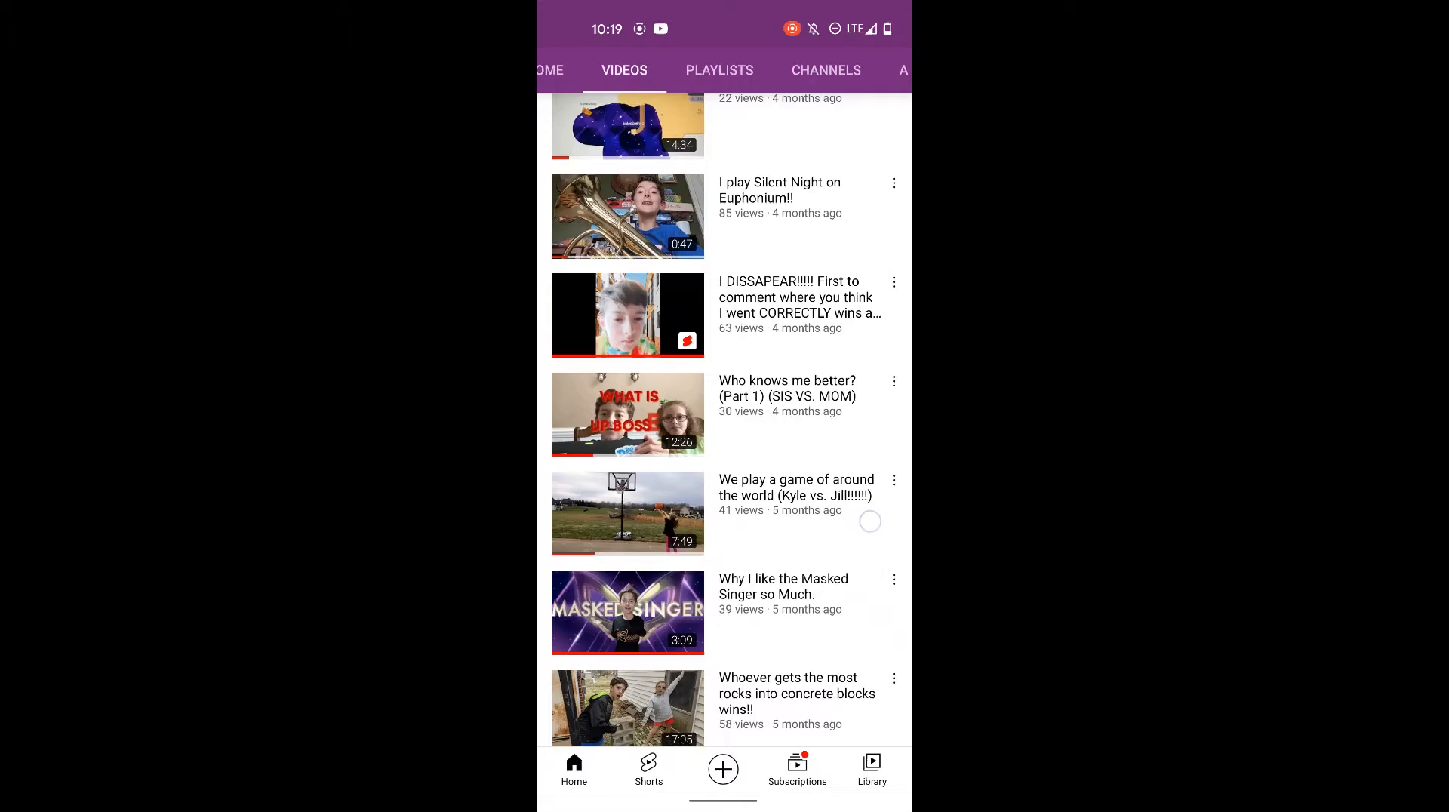
{"action": "scroll", "scroll_direction": "down", "scroll_amount": 3}
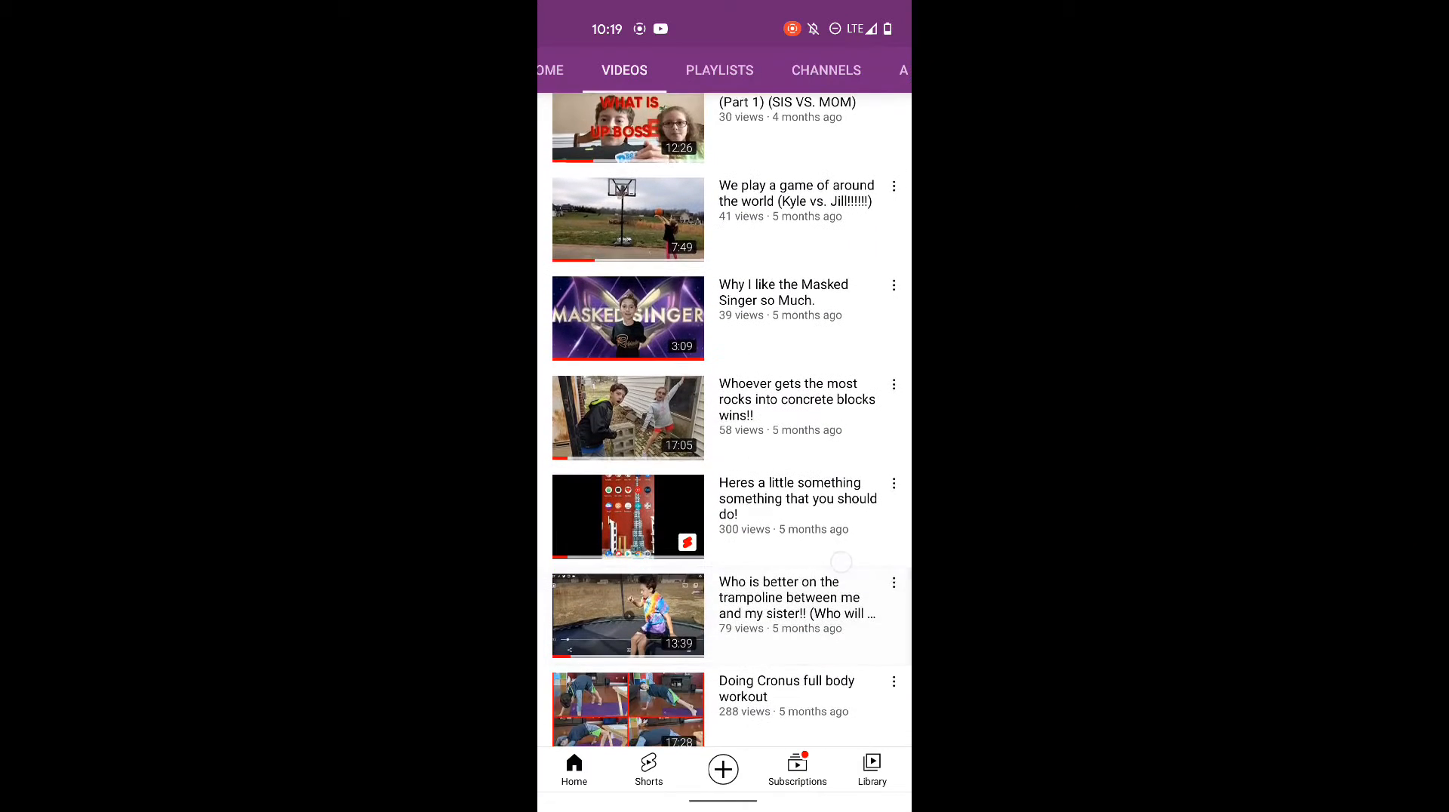
{"action": "scroll", "scroll_direction": "down", "scroll_amount": 3}
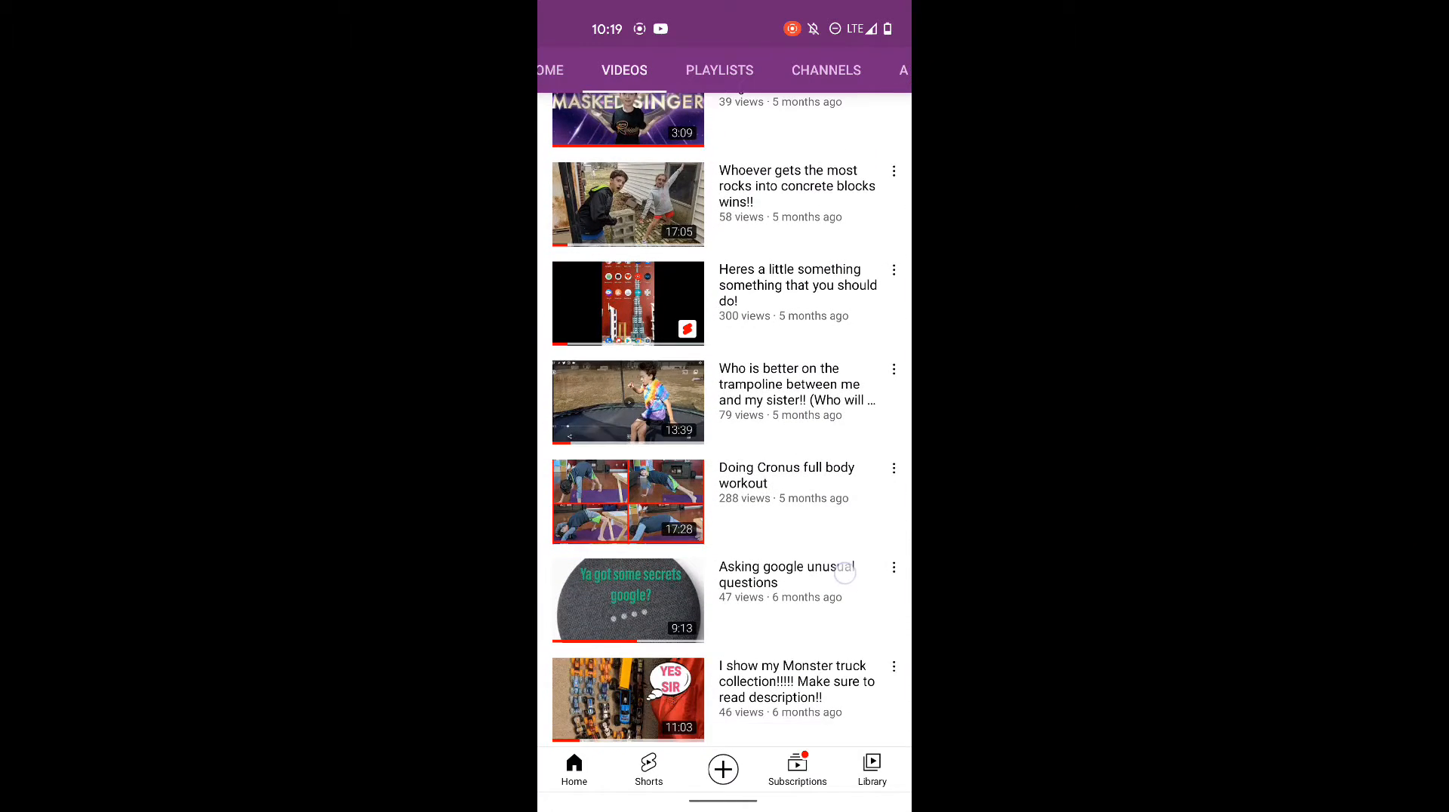
{"action": "scroll", "scroll_direction": "down", "scroll_amount": 3}
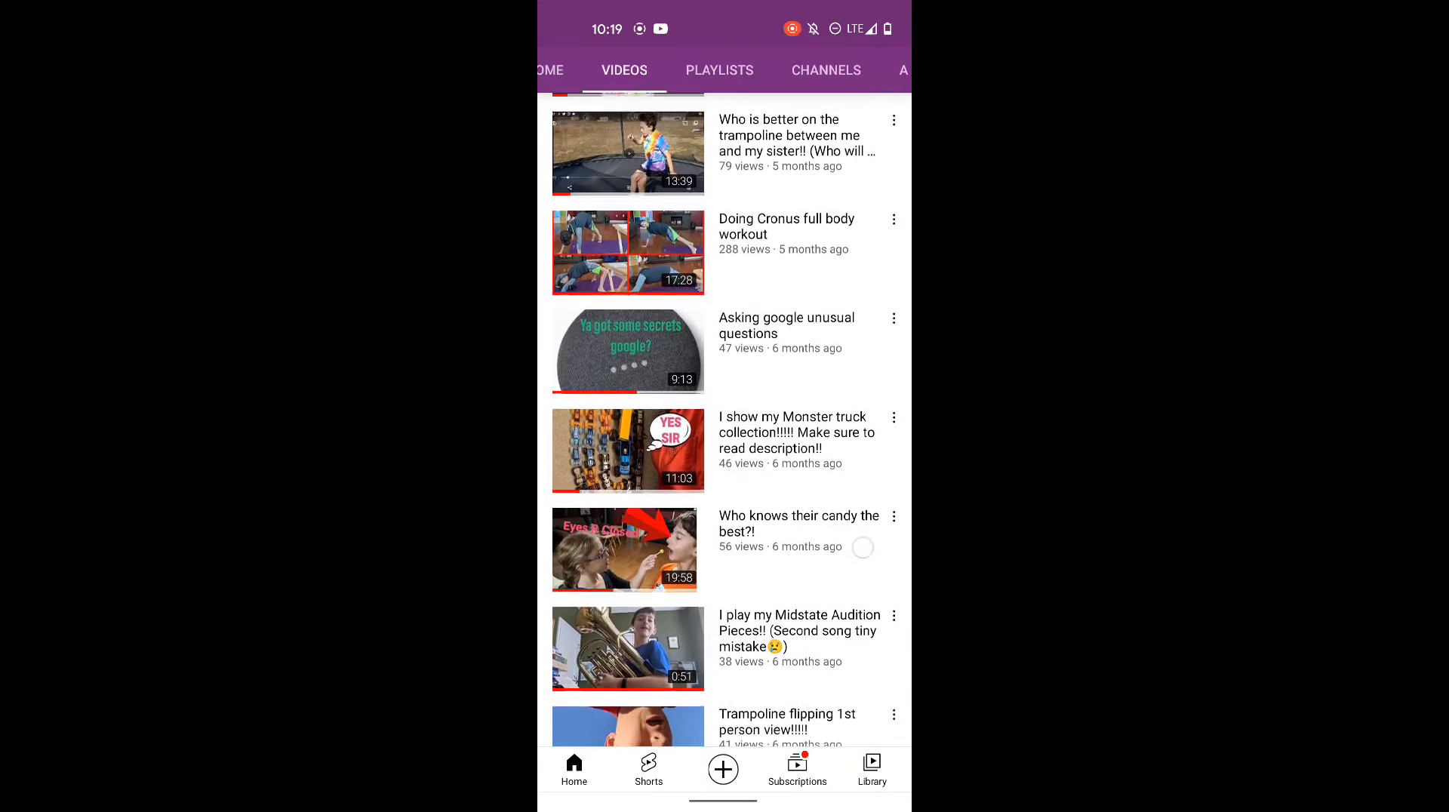
{"action": "scroll", "scroll_direction": "down", "scroll_amount": 3}
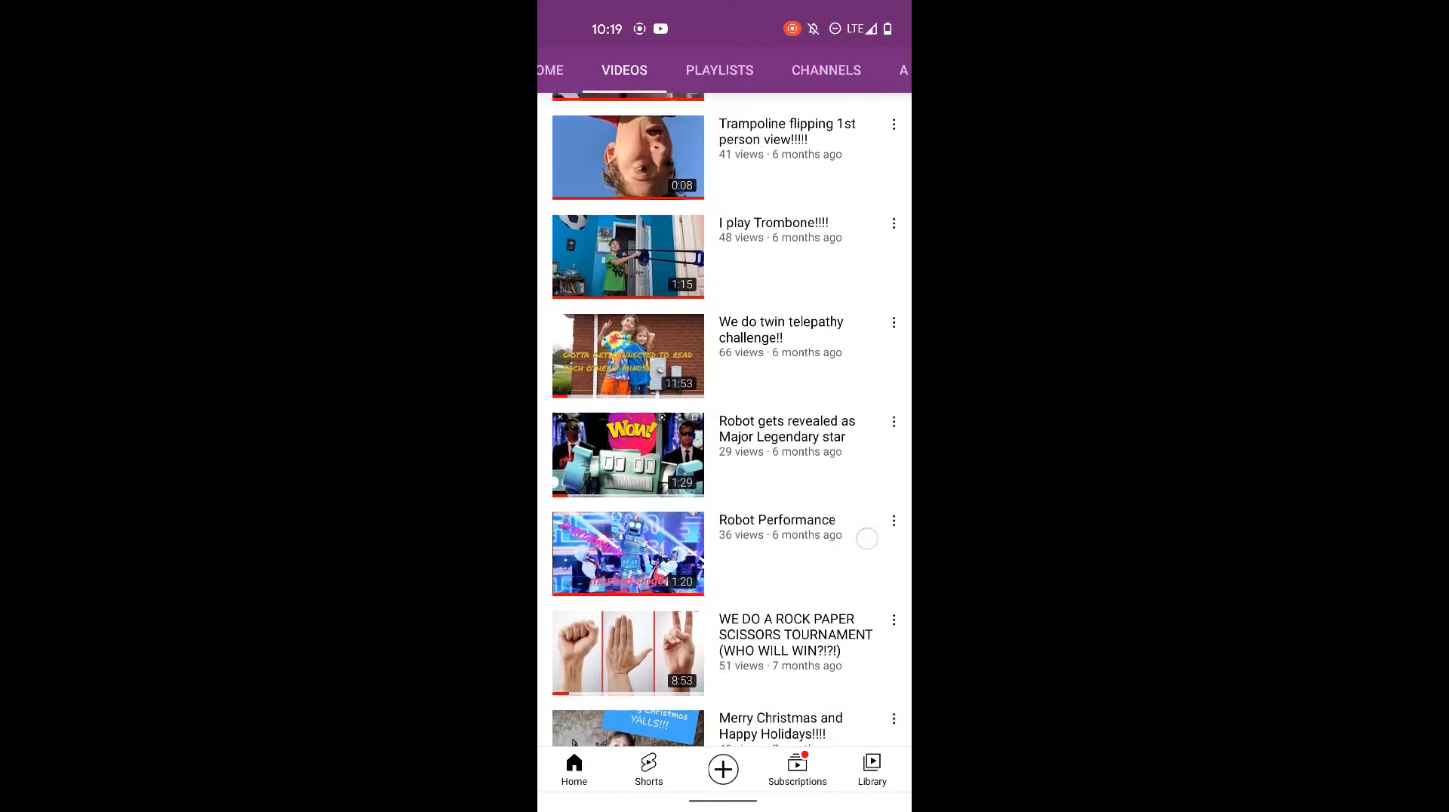
{"action": "scroll", "scroll_direction": "down", "scroll_amount": 3}
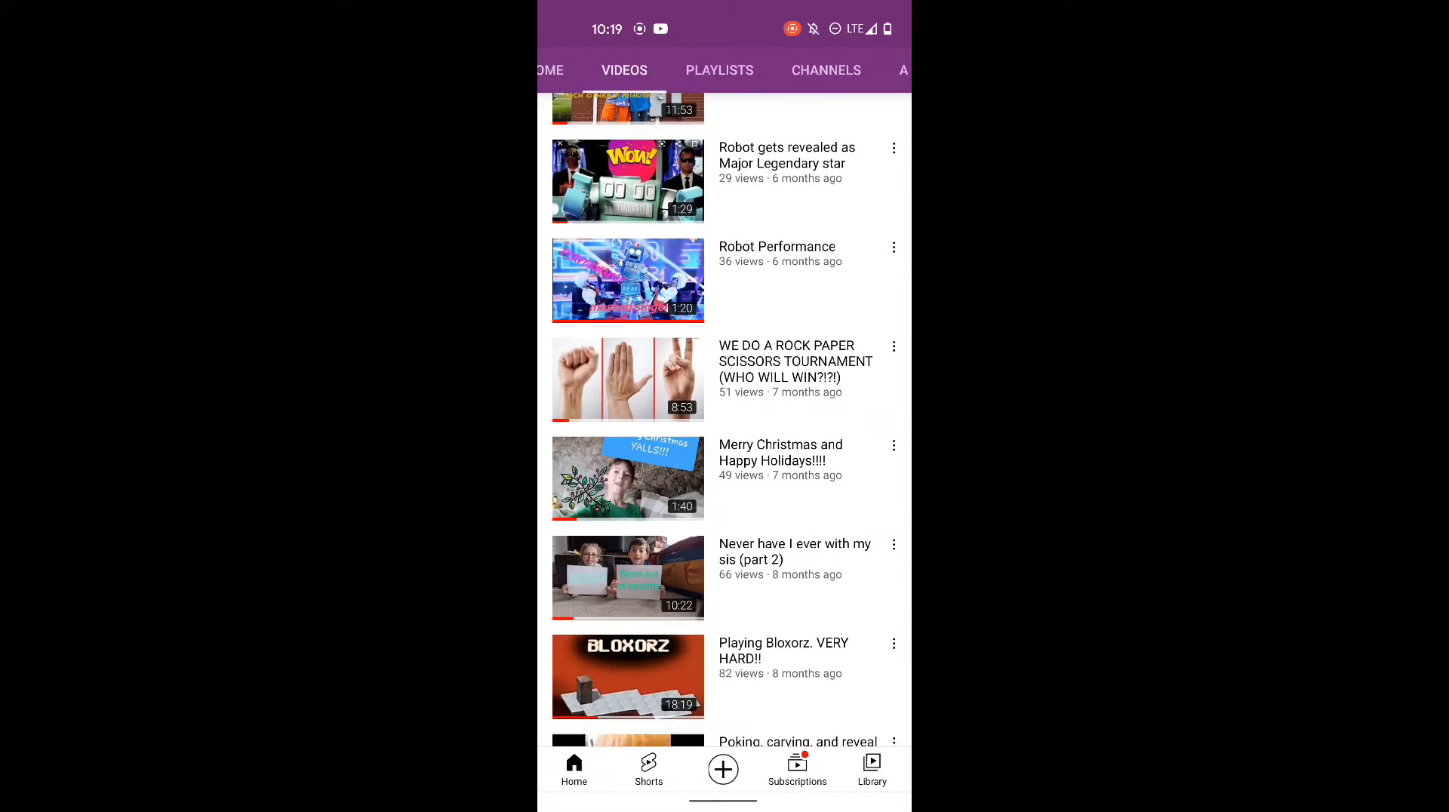